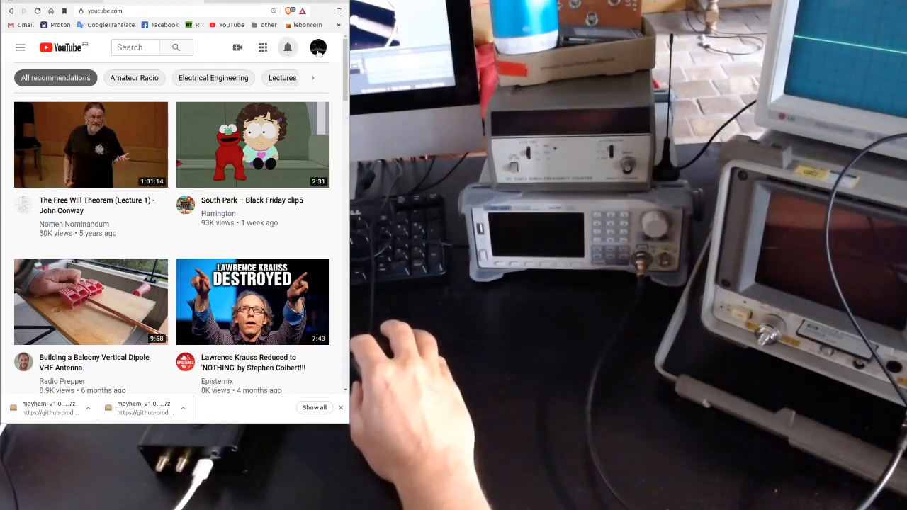
Show the YouTube notifications list with recent comments and new-subscriber alerts.
{"action": "left_click", "coordinate": [288, 48]}
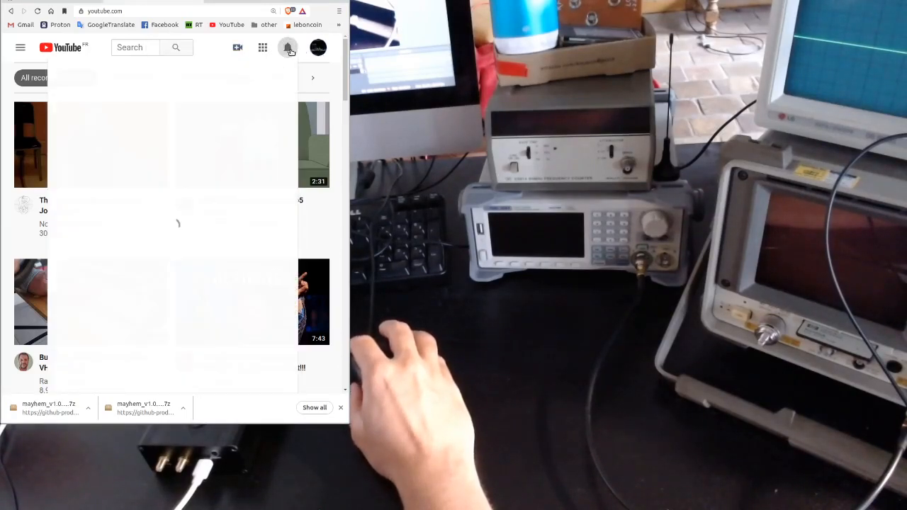
{"action": "left_click", "coordinate": [288, 49]}
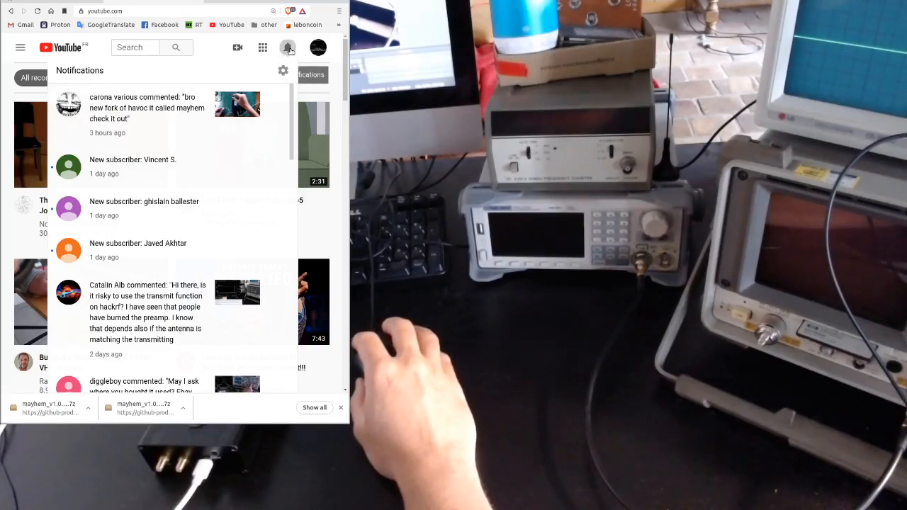
{"action": "left_click", "coordinate": [289, 48]}
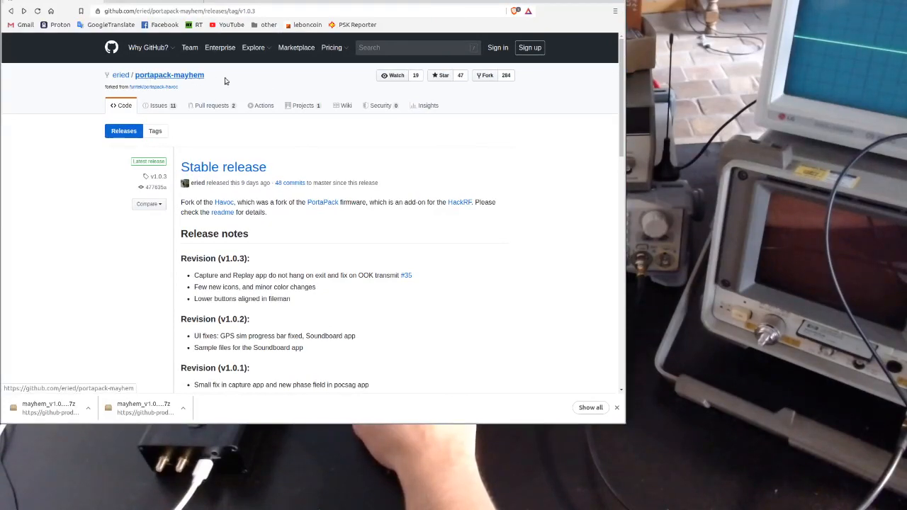
{"action": "scroll", "scroll_direction": "down", "scroll_amount": 3}
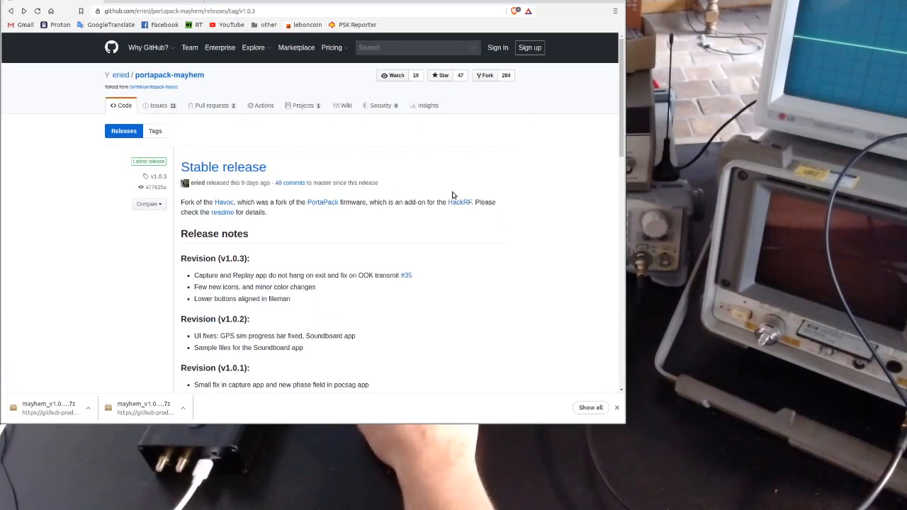
{"action": "scroll", "scroll_direction": "down", "scroll_amount": 3}
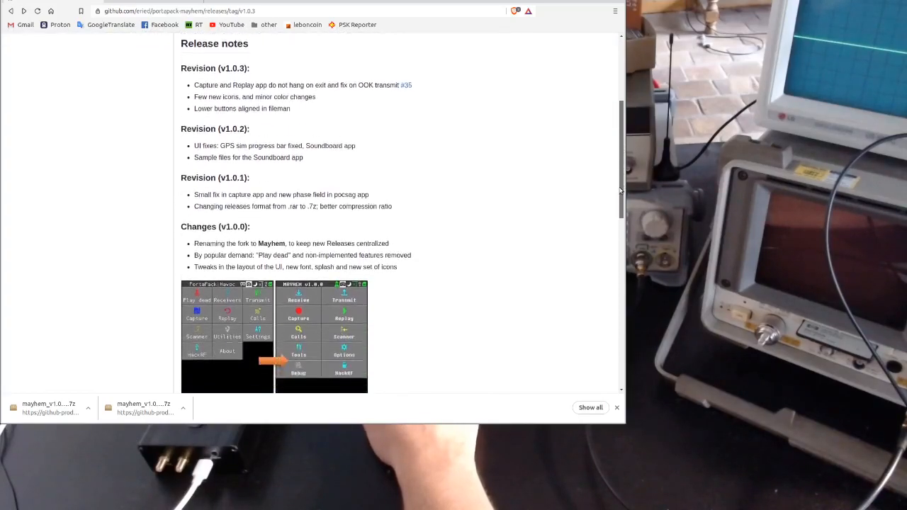
{"action": "scroll", "scroll_direction": "down", "scroll_amount": 3}
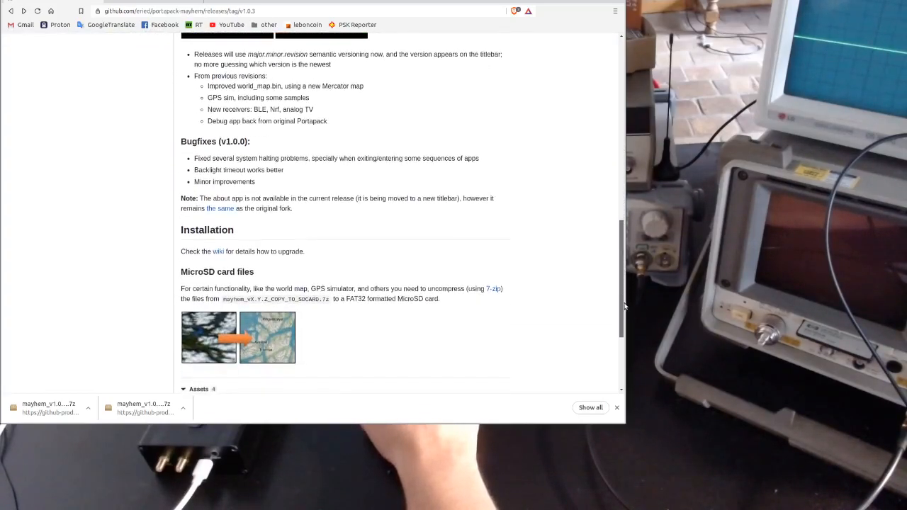
{"action": "scroll", "scroll_direction": "down", "scroll_amount": 3}
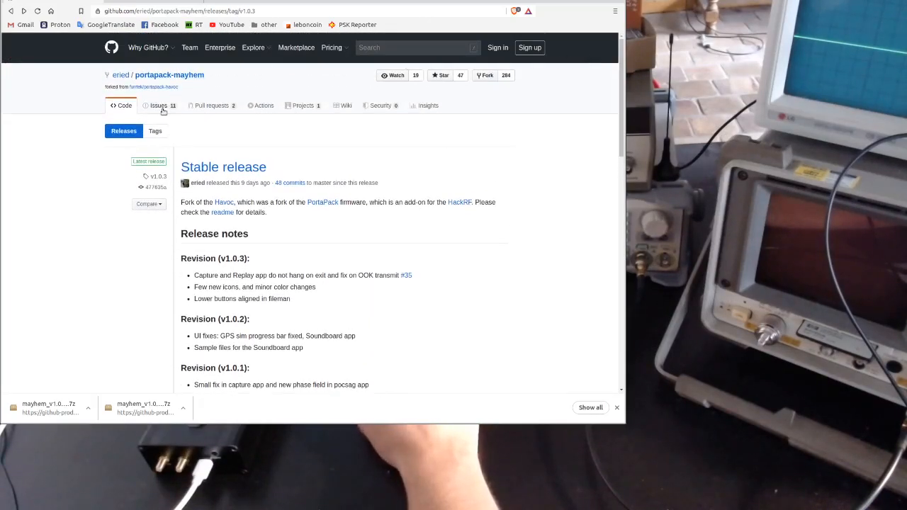
View the portapack-mayhem repository's open issues and their labels.
{"action": "left_click", "coordinate": [159, 105]}
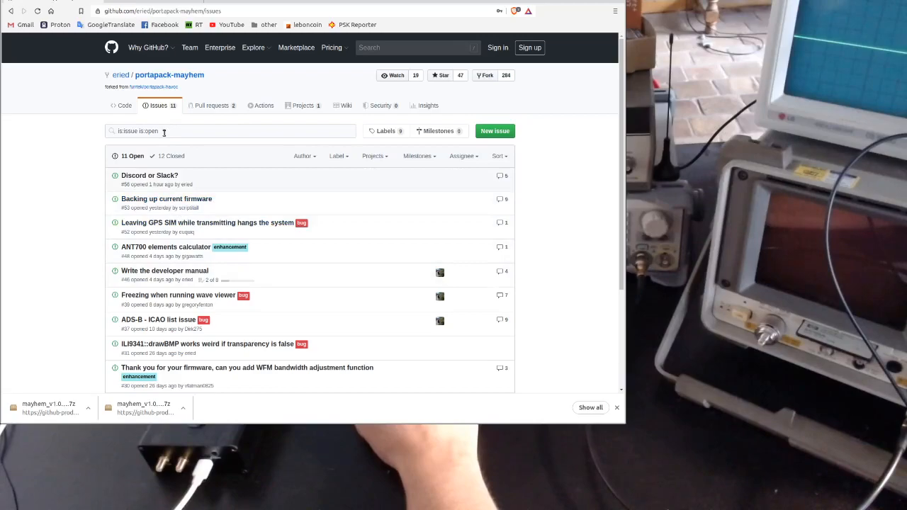
{"action": "mouse_move", "coordinate": [150, 175]}
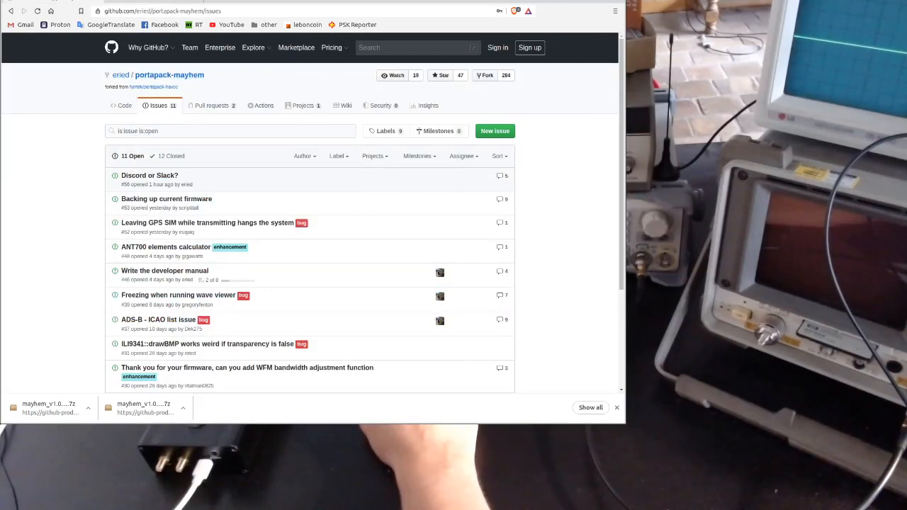
{"action": "mouse_move", "coordinate": [360, 240]}
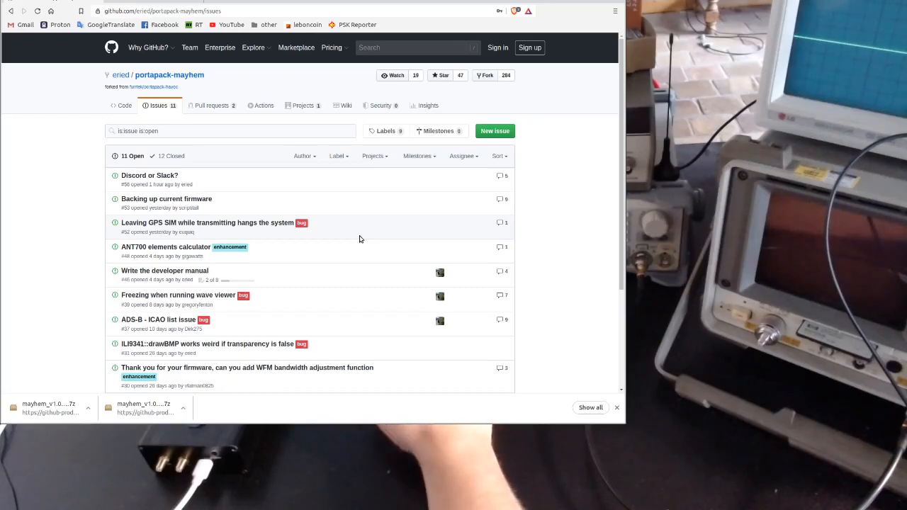
{"action": "mouse_move", "coordinate": [578, 216]}
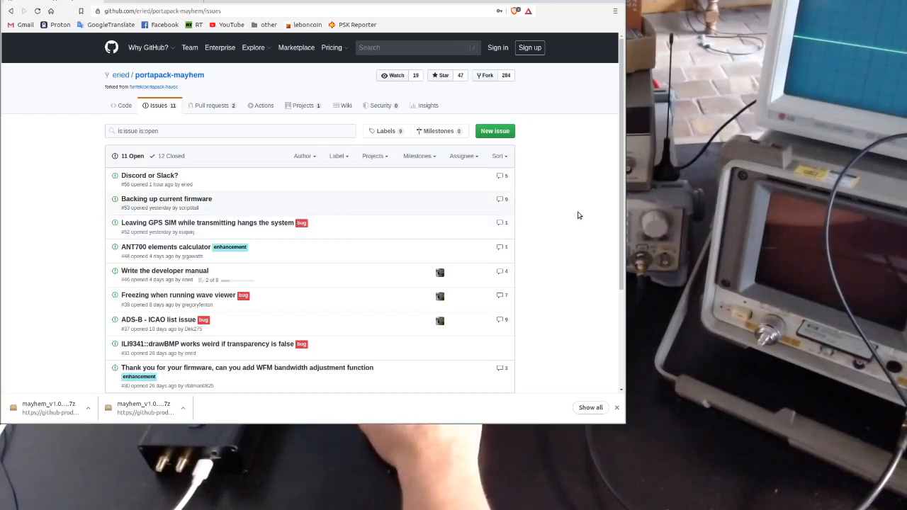